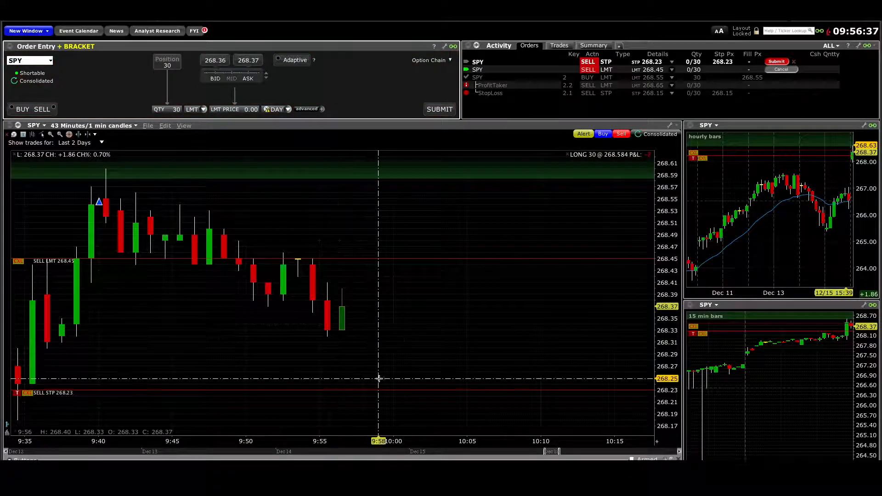
# Drag the SPY SELL STP order line from 268.23 up to 268.26
pyautogui.moveTo(379, 392); pyautogui.dragTo(374, 386)
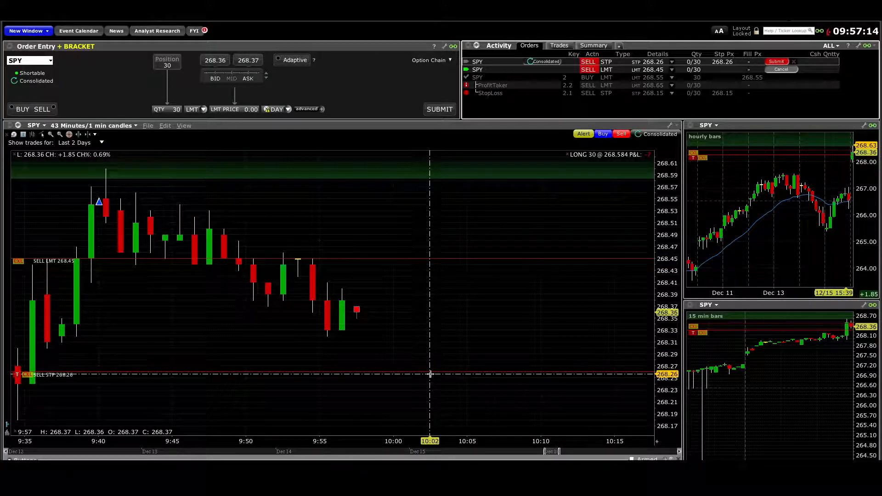
pyautogui.moveTo(463, 342)
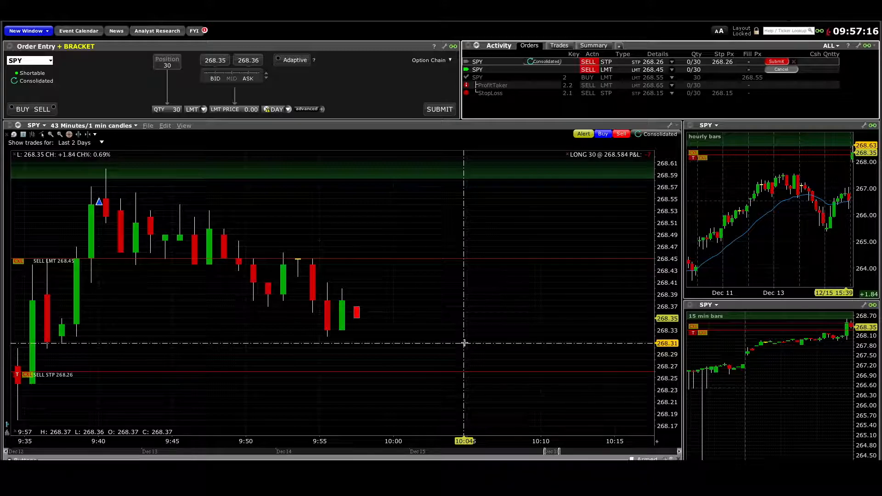